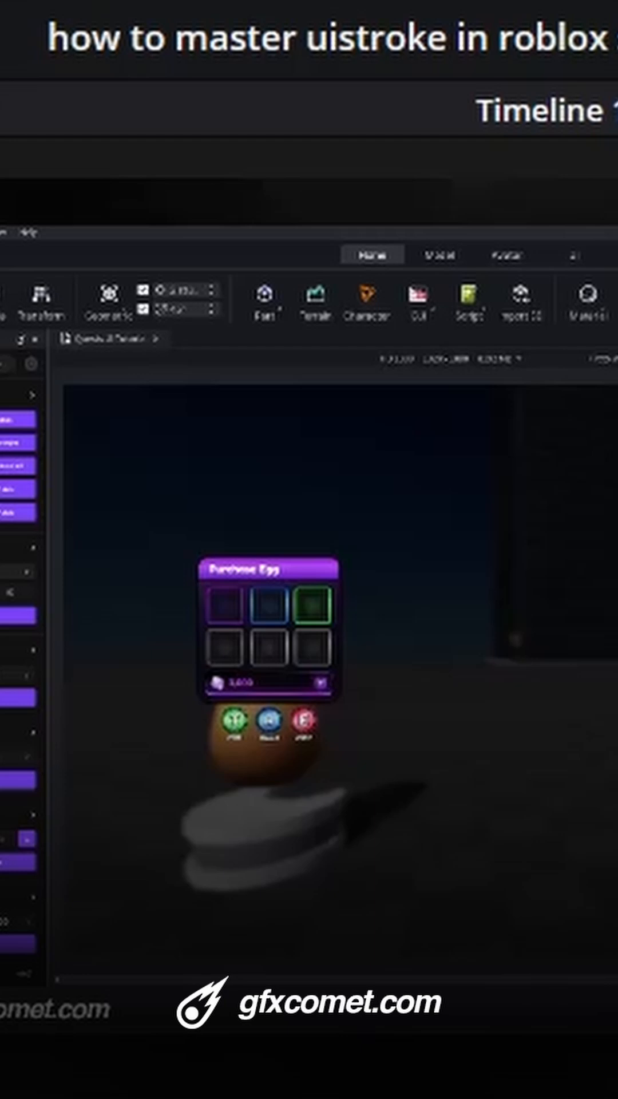
pyautogui.moveTo(420, 522)
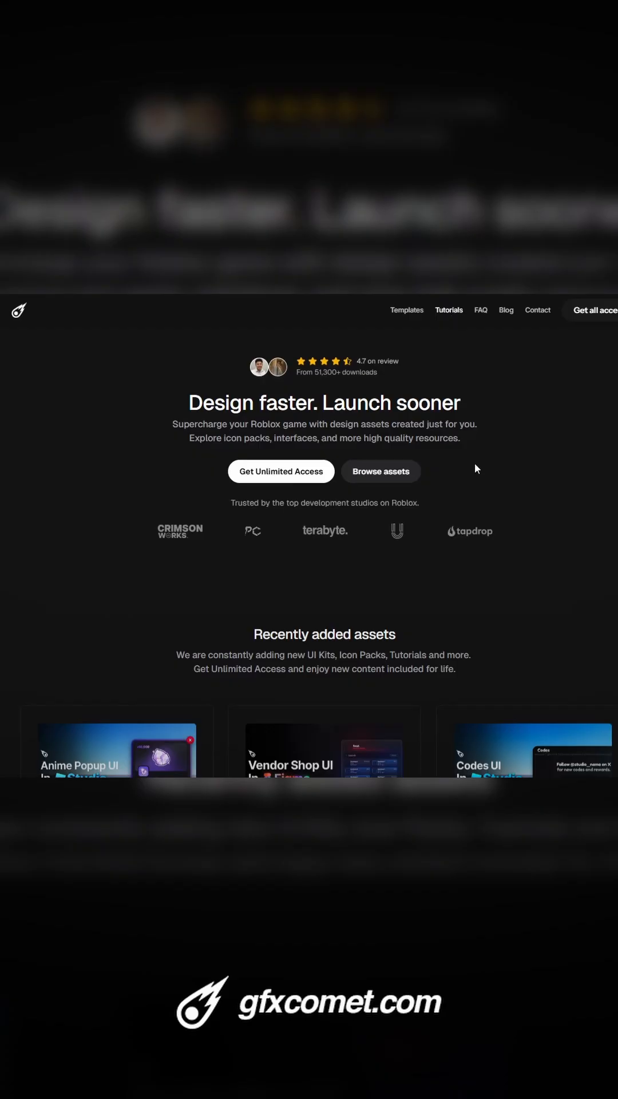
pyautogui.scroll(-3)
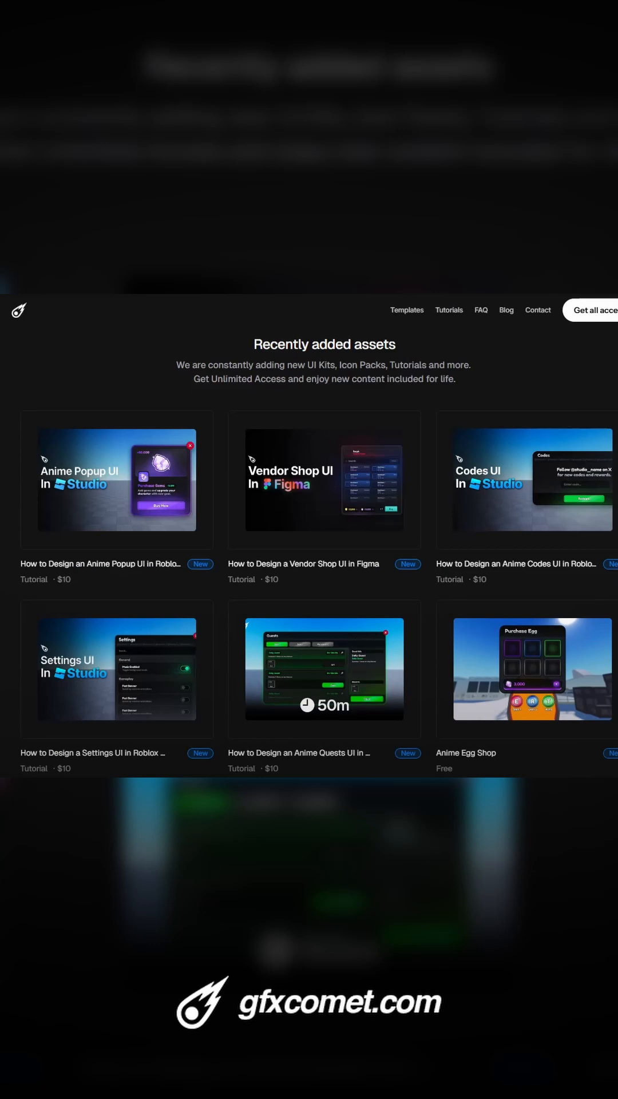